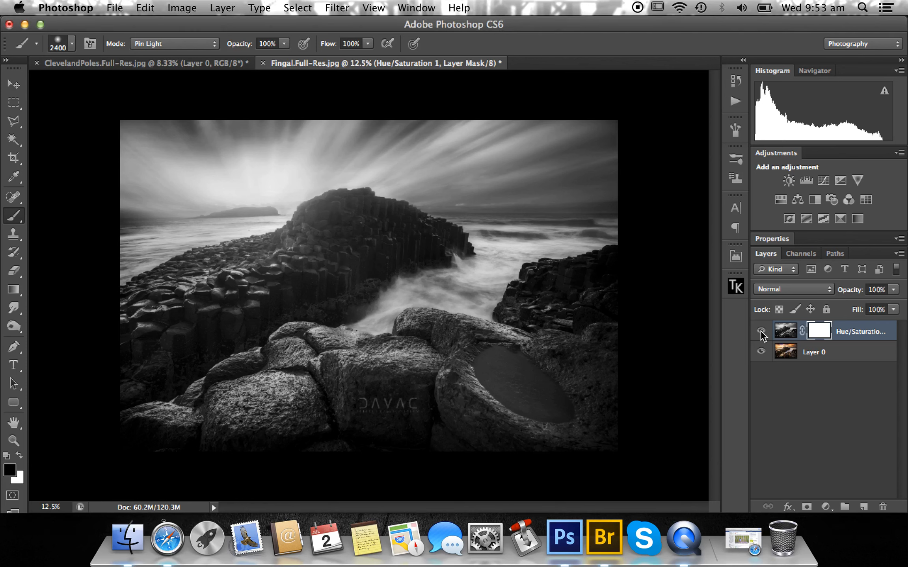
- Toggle the Hue/Saturation adjustment's visibility to compare the black-and-white result with the colour original
left_click(761, 331)
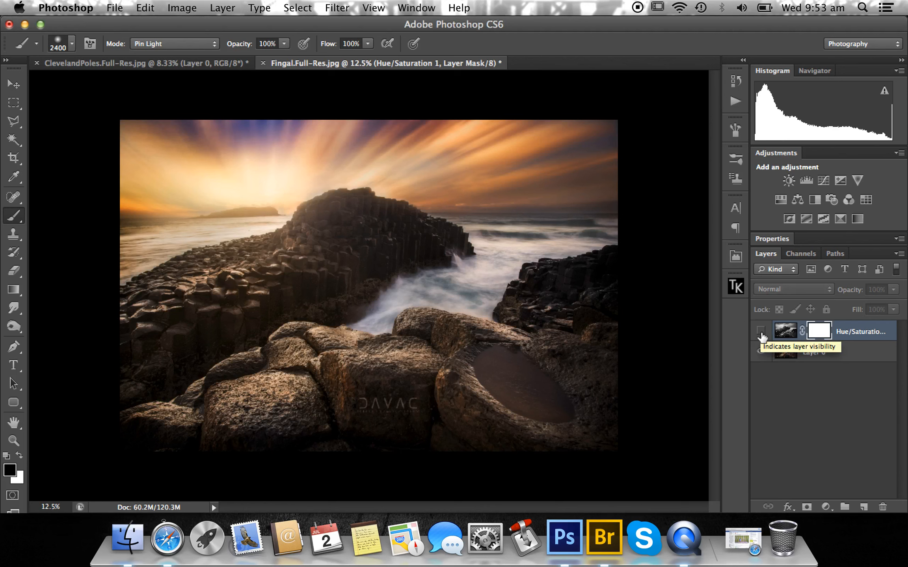
left_click(762, 331)
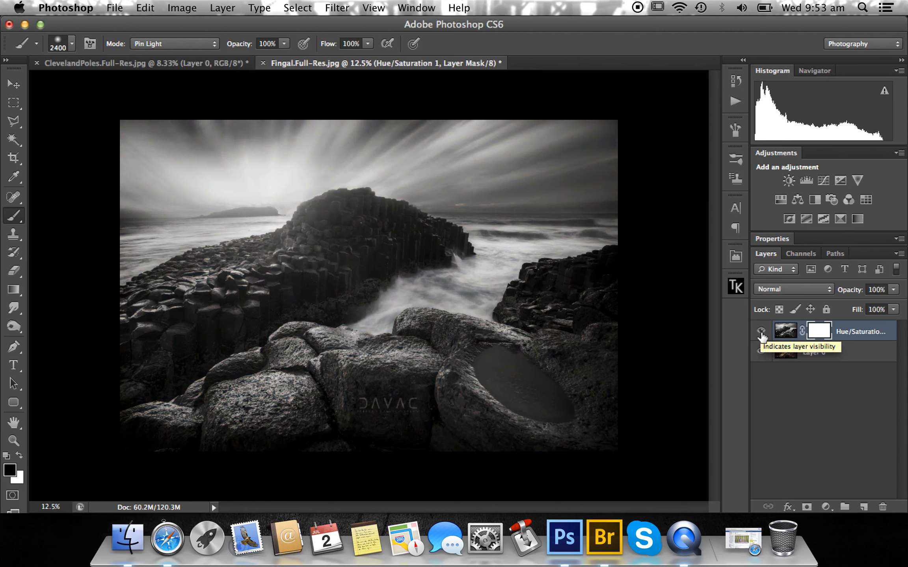
left_click(761, 331)
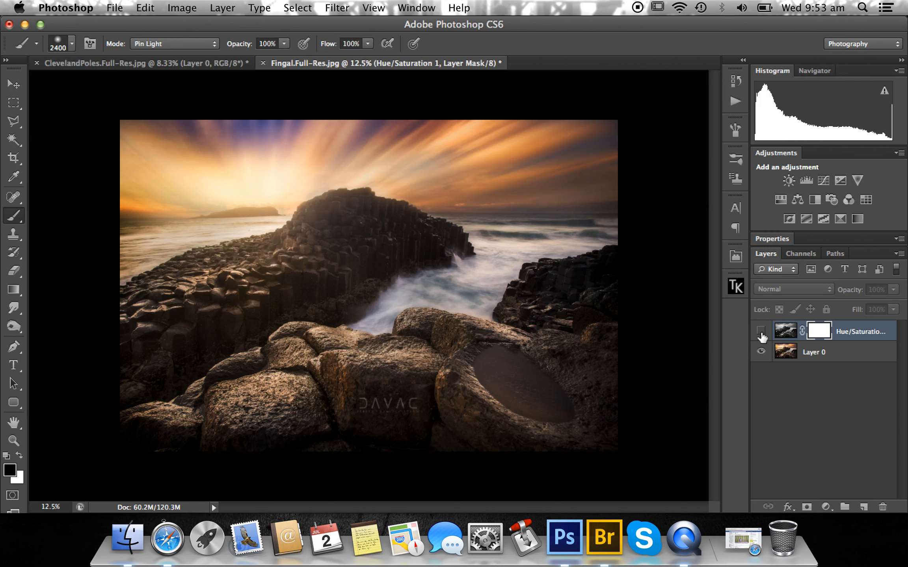
left_click(761, 331)
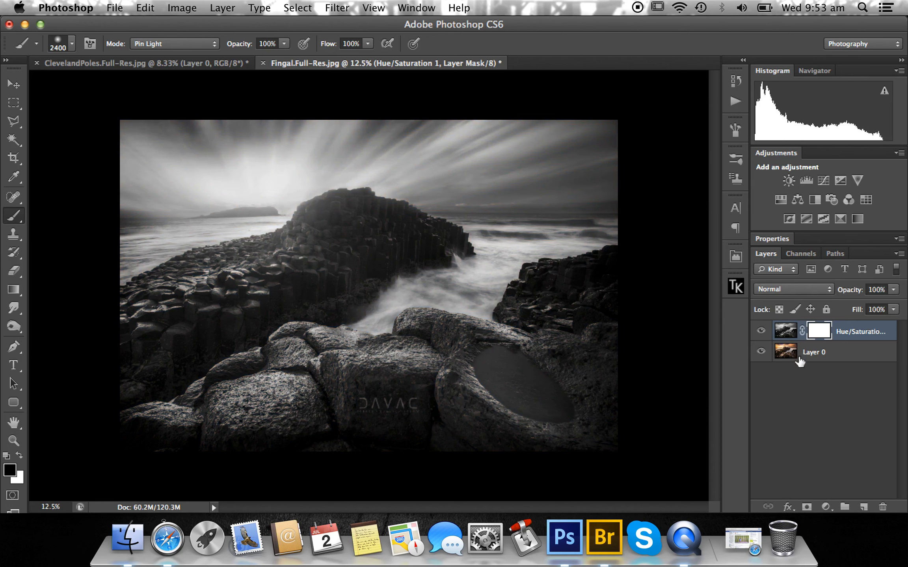
mouse_move(779, 366)
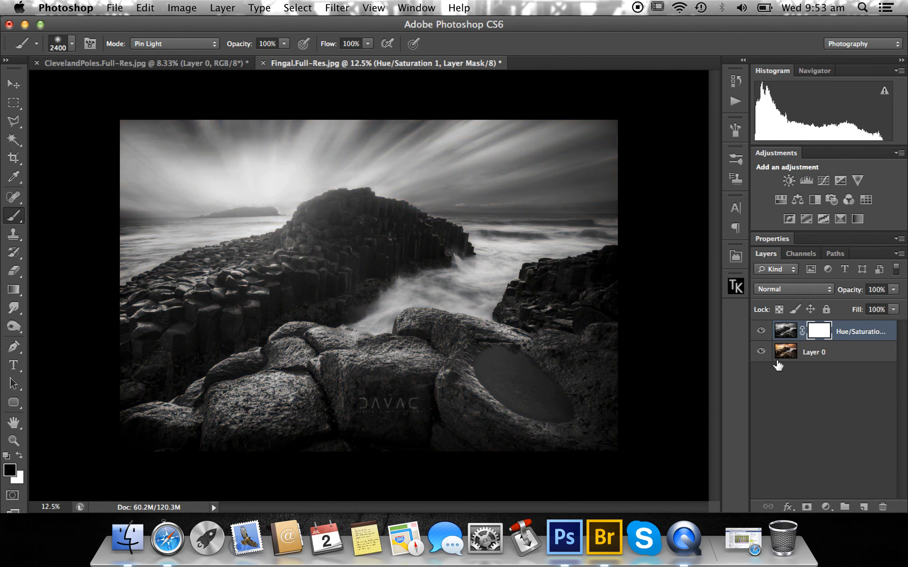
mouse_move(318, 275)
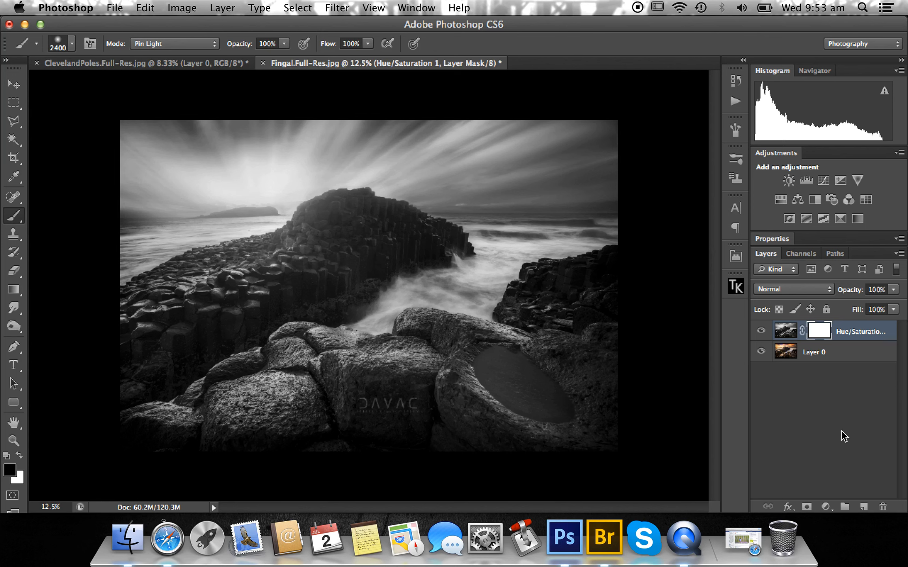
- Apply the layer mask into the Hue/Saturation 1 adjustment, leaving it without a mask
right_click(819, 331)
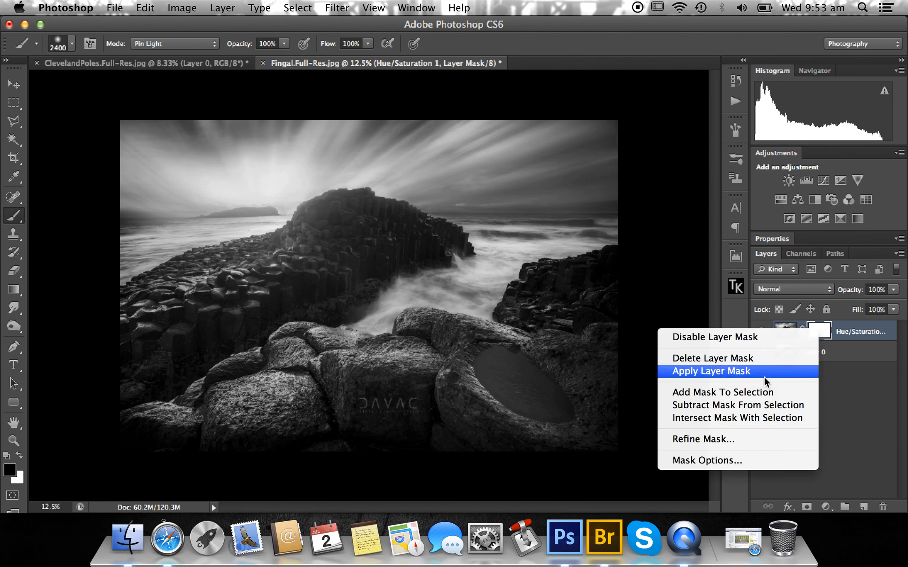
left_click(709, 372)
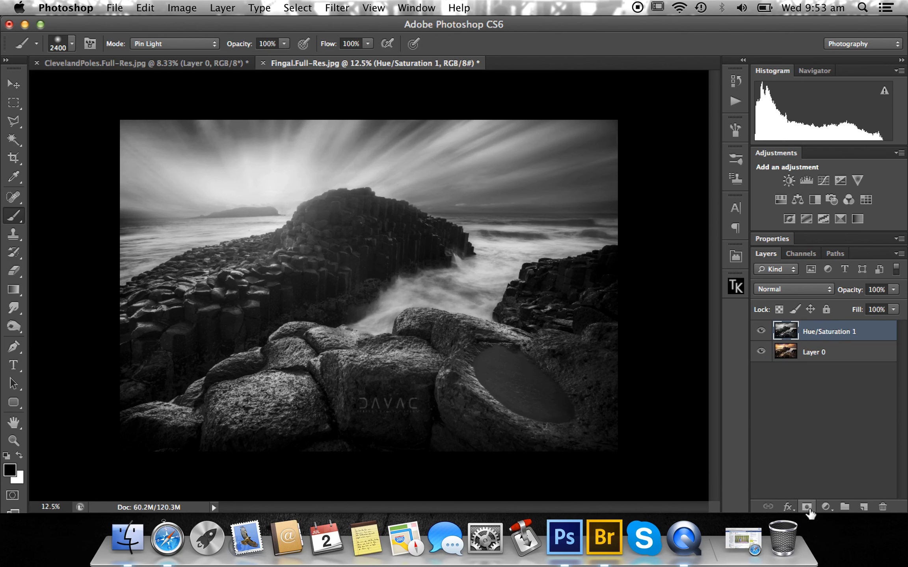
mouse_move(806, 507)
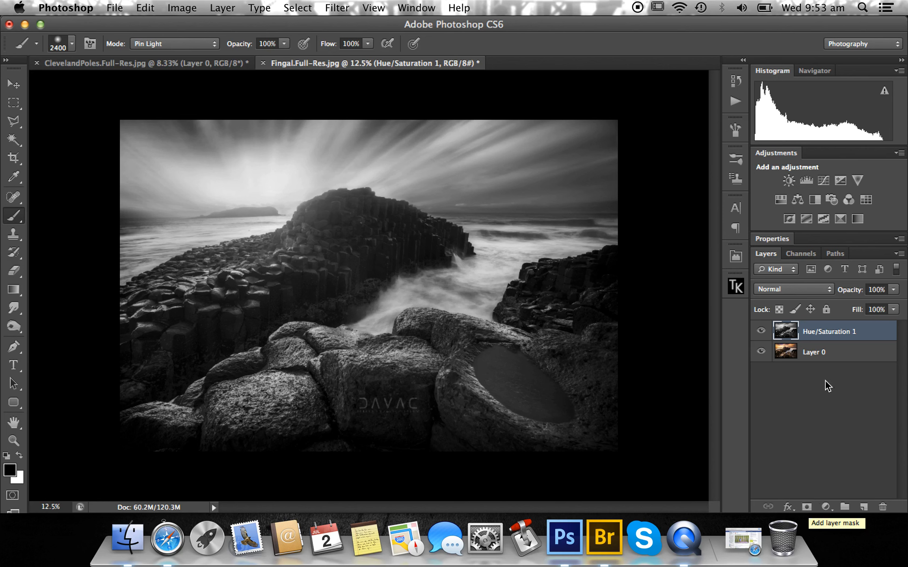
mouse_move(806, 507)
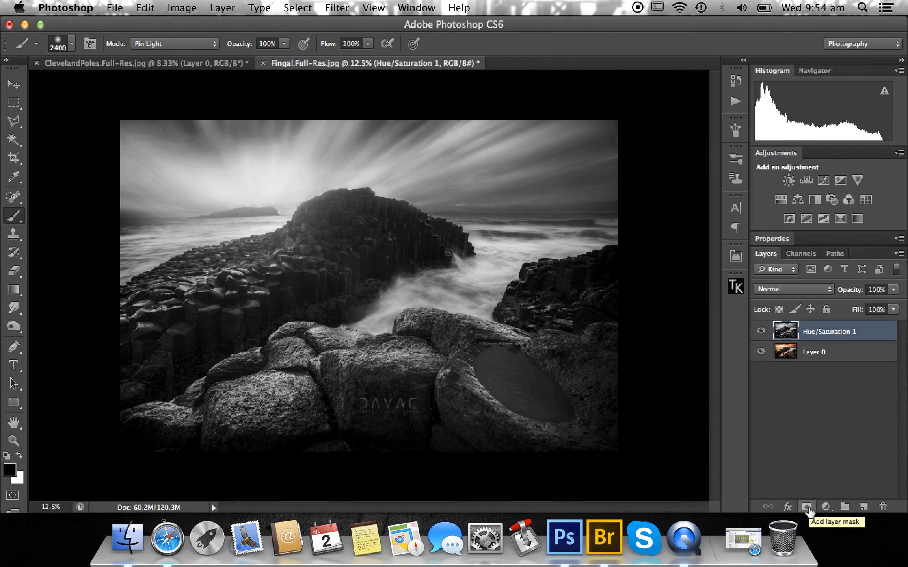
- Add a new white layer mask to the Hue/Saturation 1 adjustment layer
left_click(805, 507)
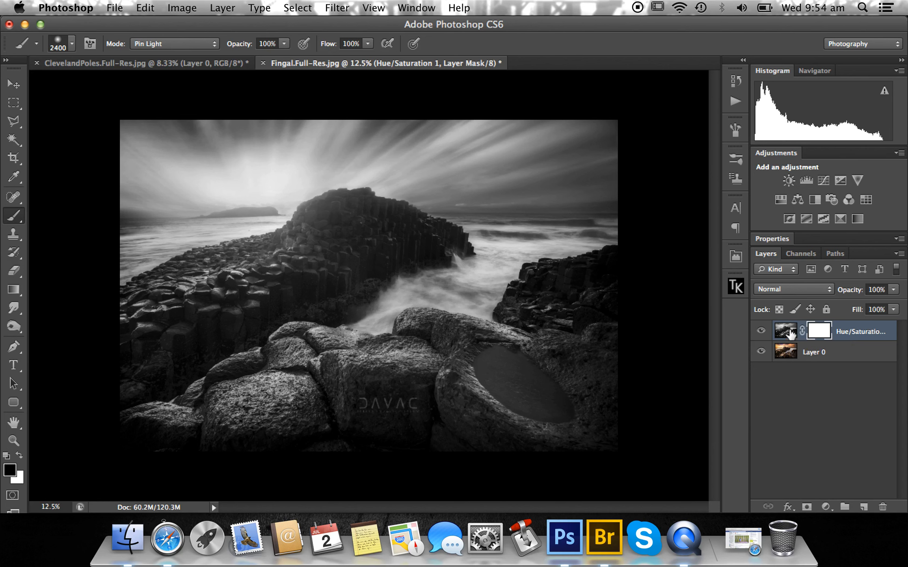
mouse_move(788, 333)
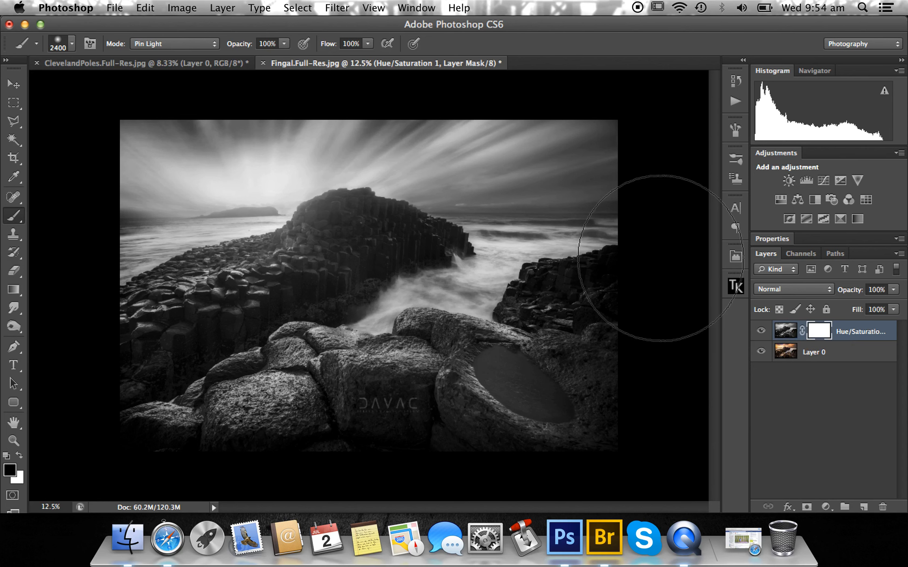
mouse_move(359, 174)
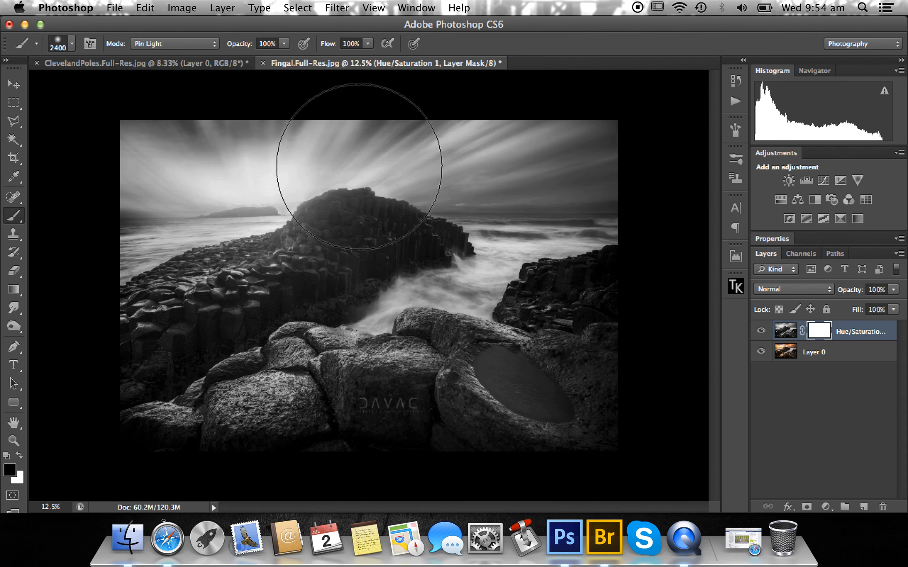
mouse_move(168, 538)
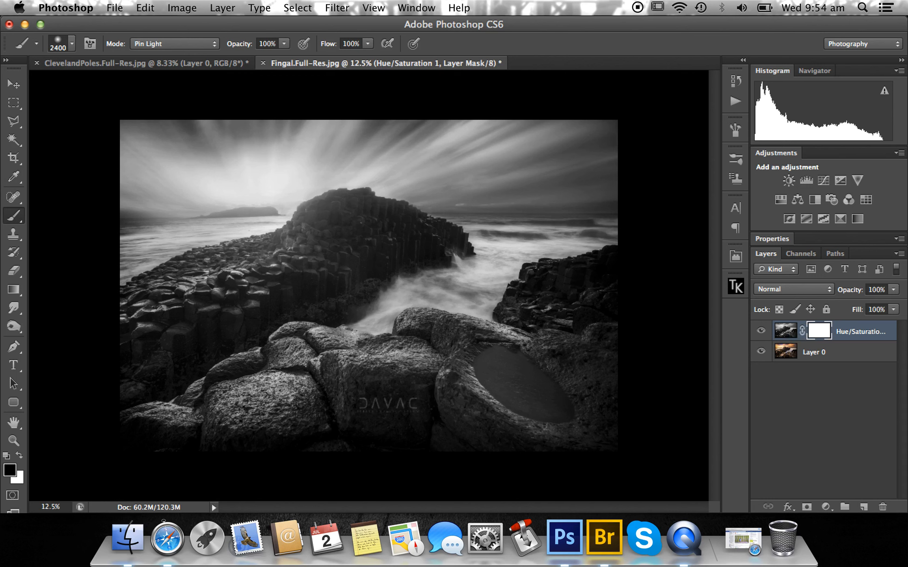
mouse_move(802, 356)
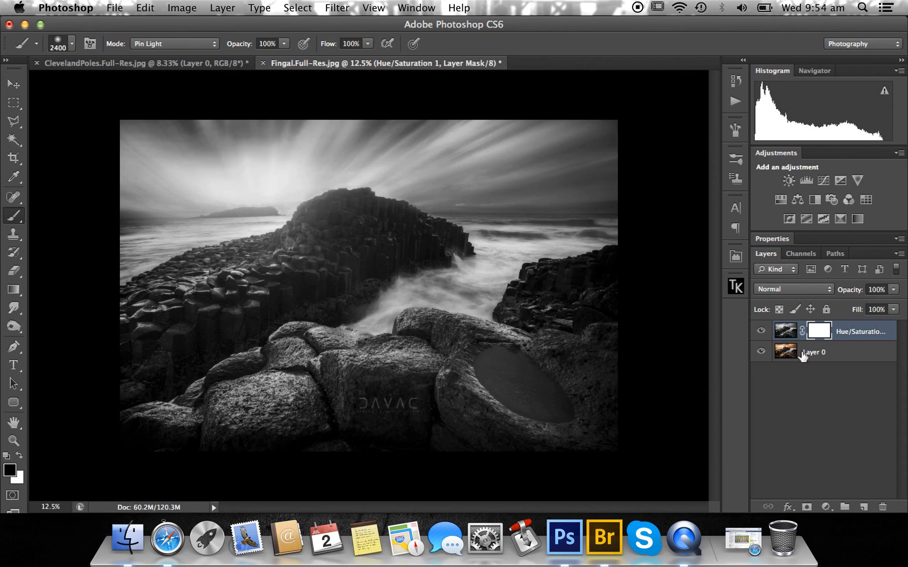
mouse_move(364, 227)
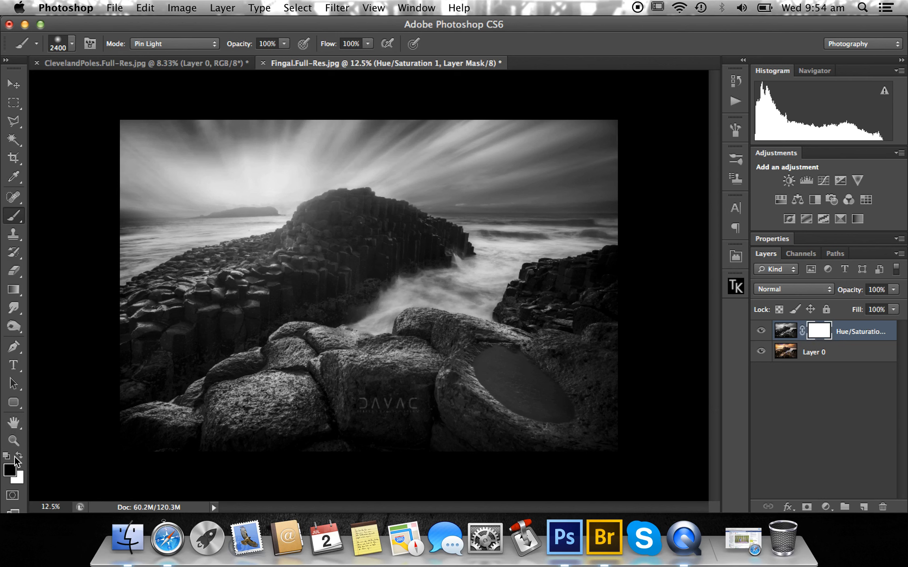
mouse_move(142, 270)
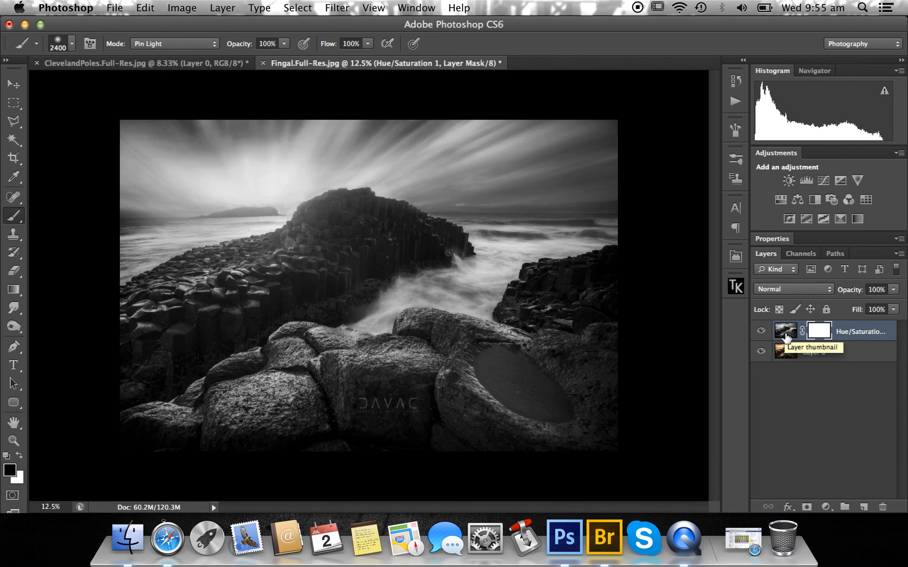
mouse_move(243, 269)
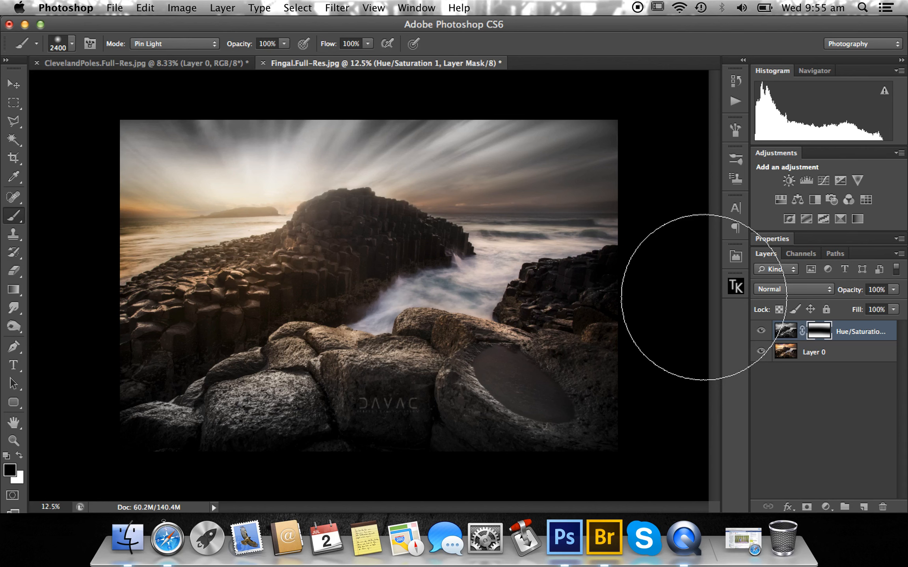
mouse_move(708, 304)
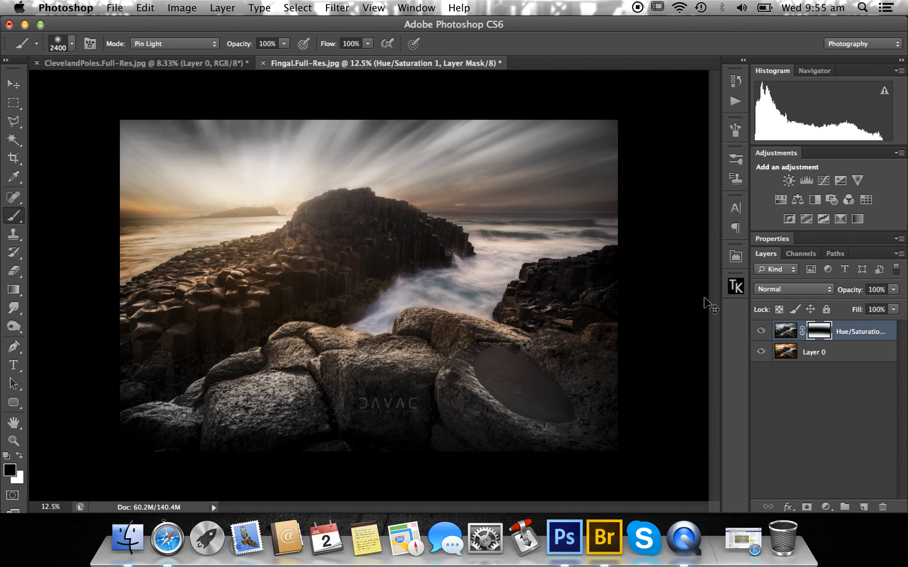
- Select the Hue/Saturation 1 layer's mask thumbnail in the Layers panel
left_click(819, 331)
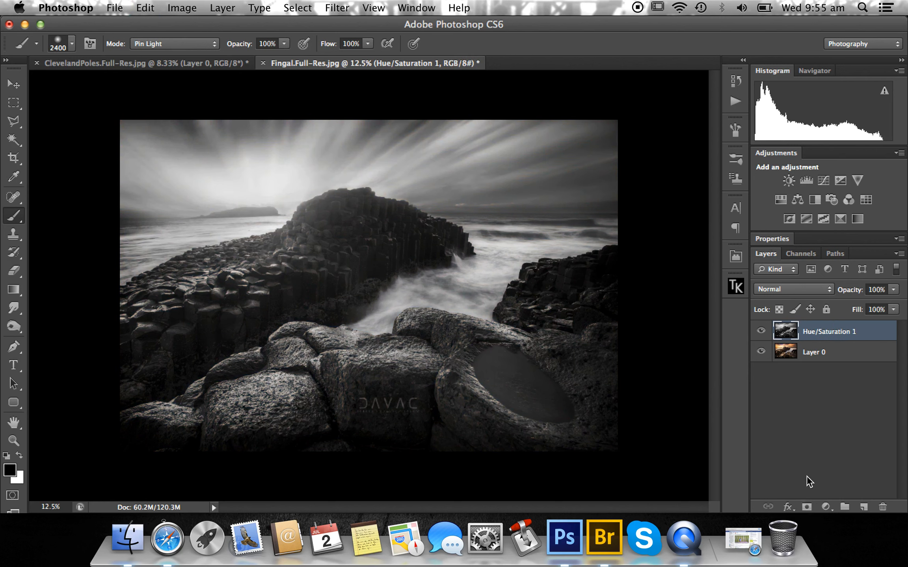
- Add a fully black (inverted) mask to the Hue/Saturation 1 adjustment layer
left_click(806, 508)
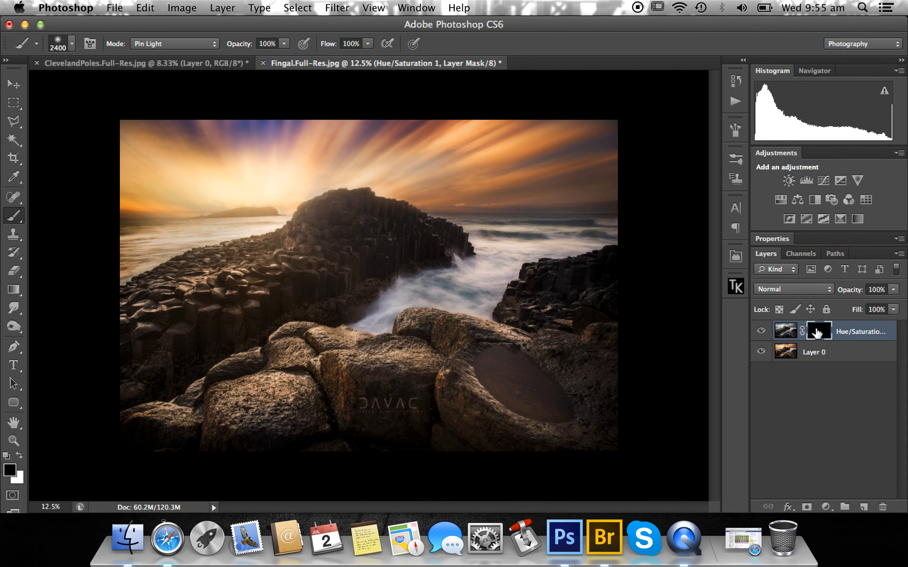
mouse_move(818, 331)
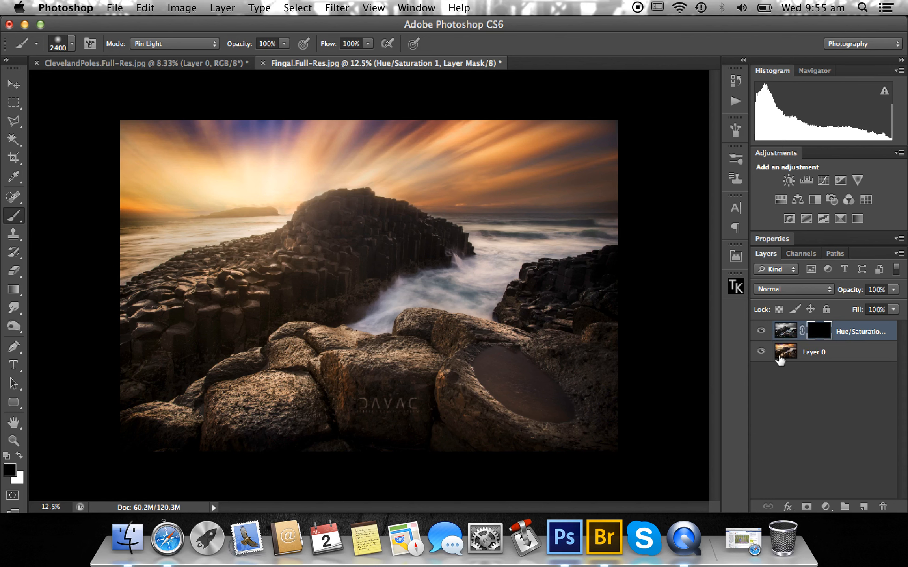
mouse_move(412, 284)
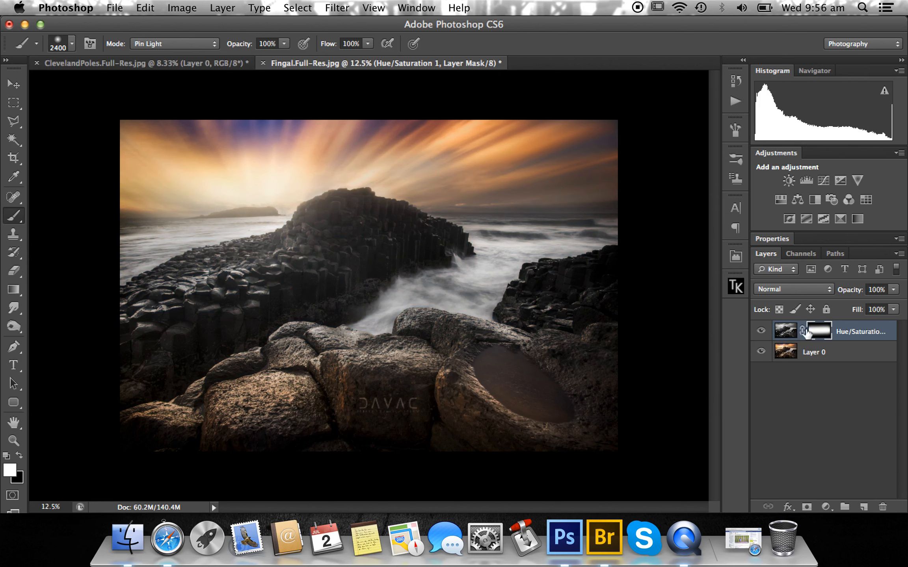
mouse_move(390, 293)
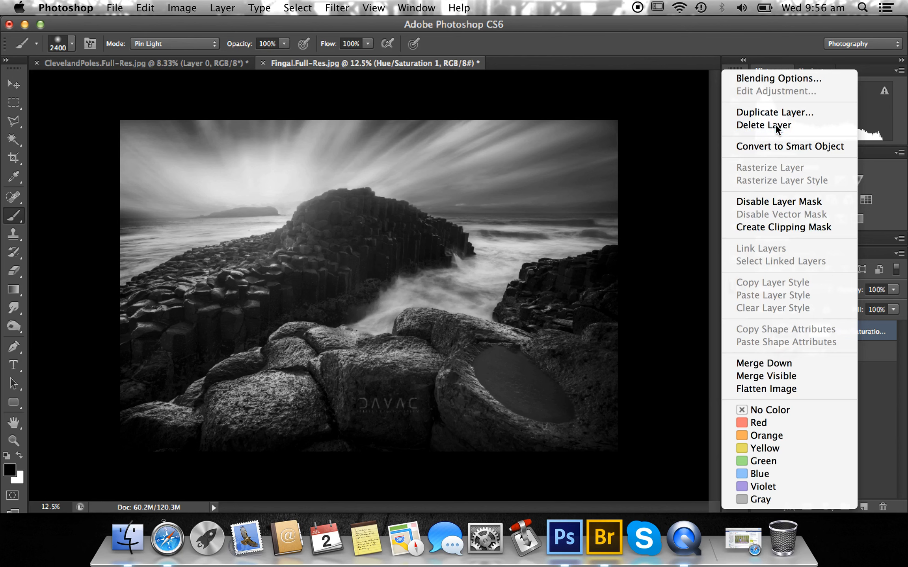
left_click(562, 211)
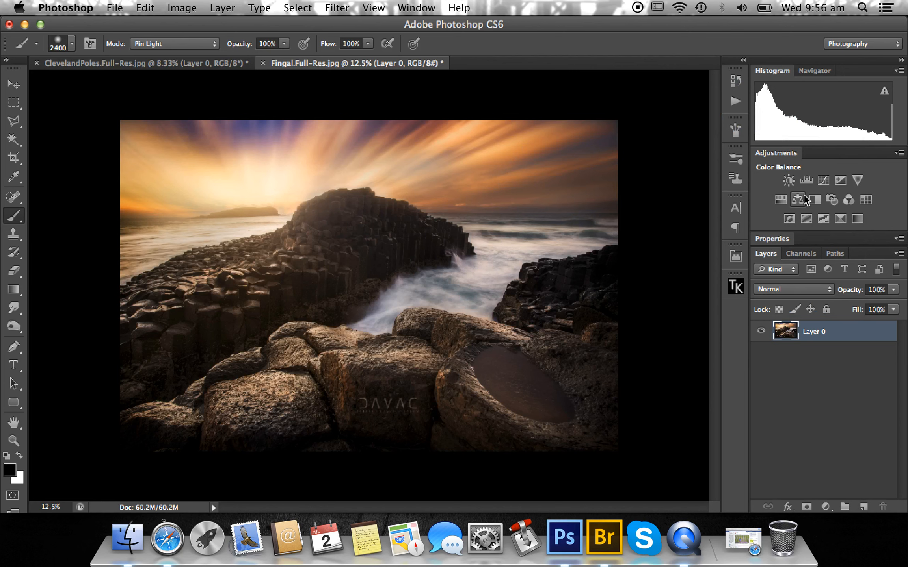
mouse_move(800, 199)
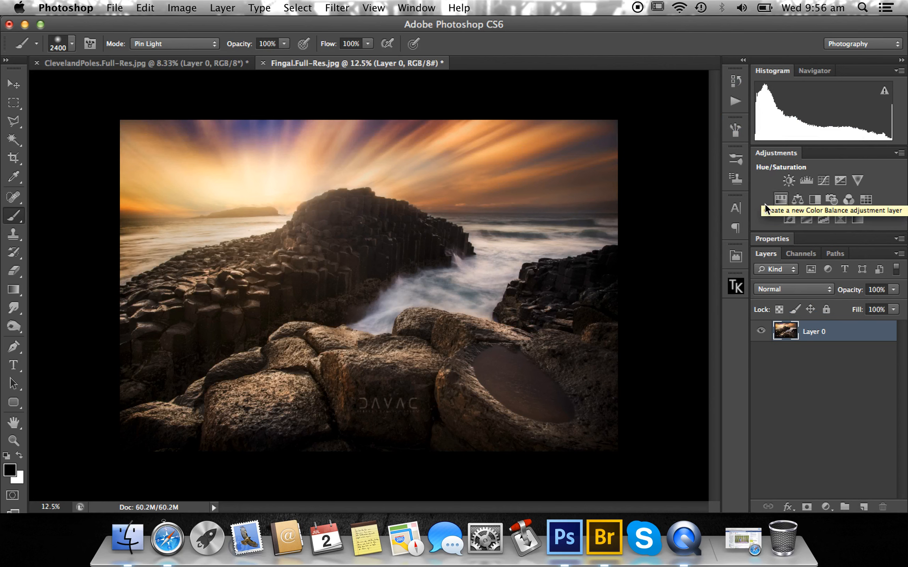
mouse_move(806, 180)
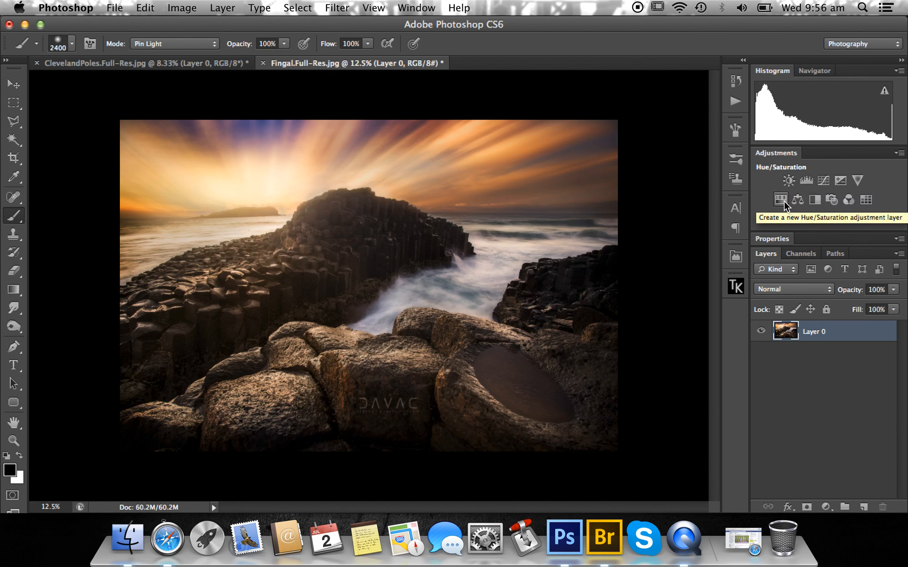
mouse_move(789, 180)
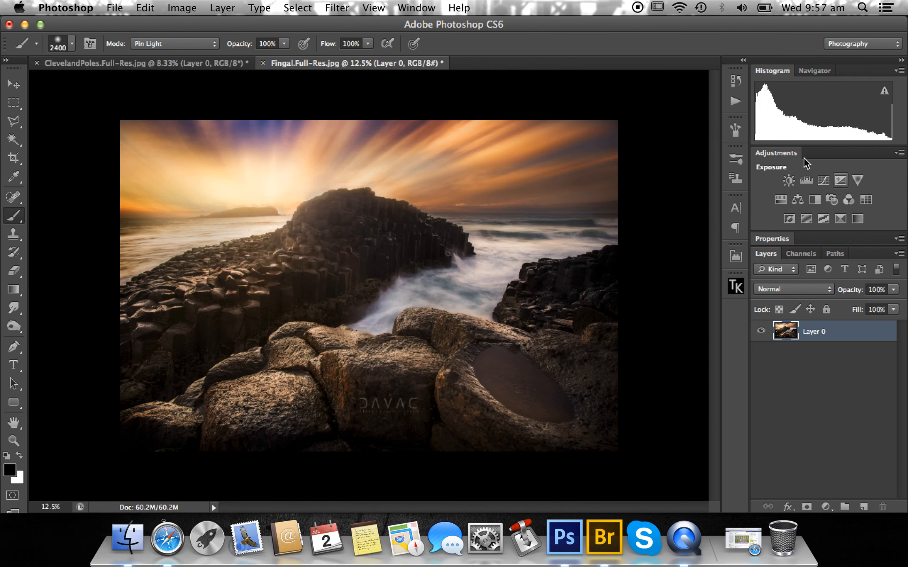
mouse_move(789, 179)
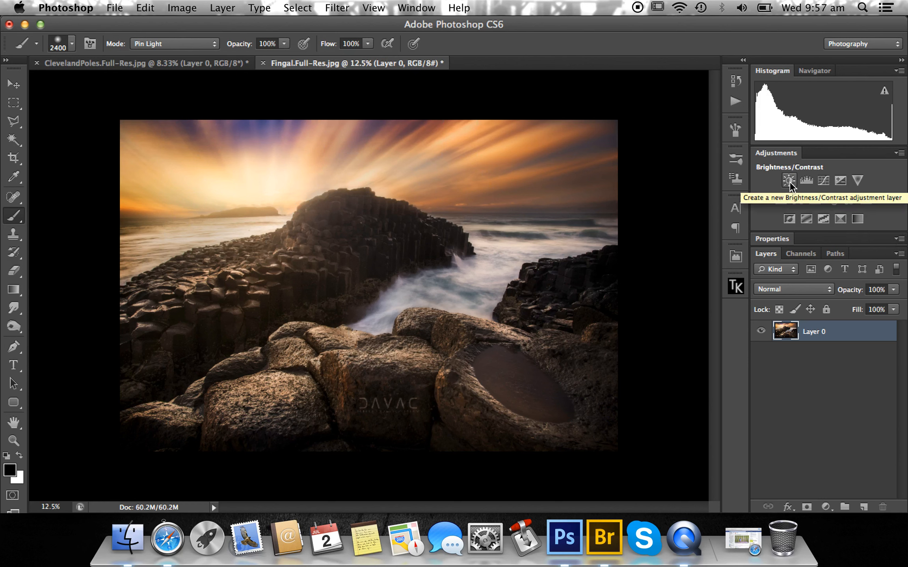
- Add a Brightness/Contrast adjustment layer with contrast about 46 and brightness near 0
left_click(789, 180)
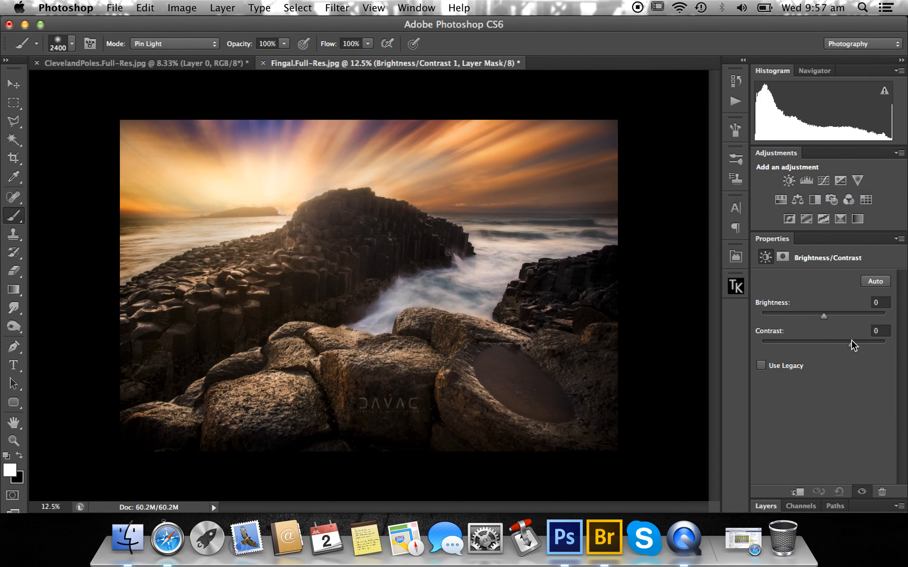
left_click_drag(824, 341, 860, 341)
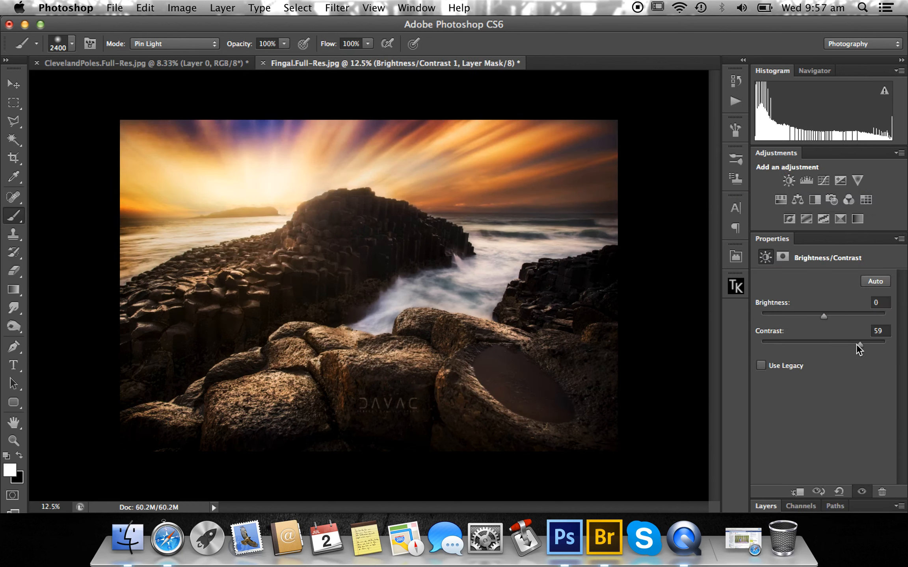
left_click_drag(863, 342, 851, 343)
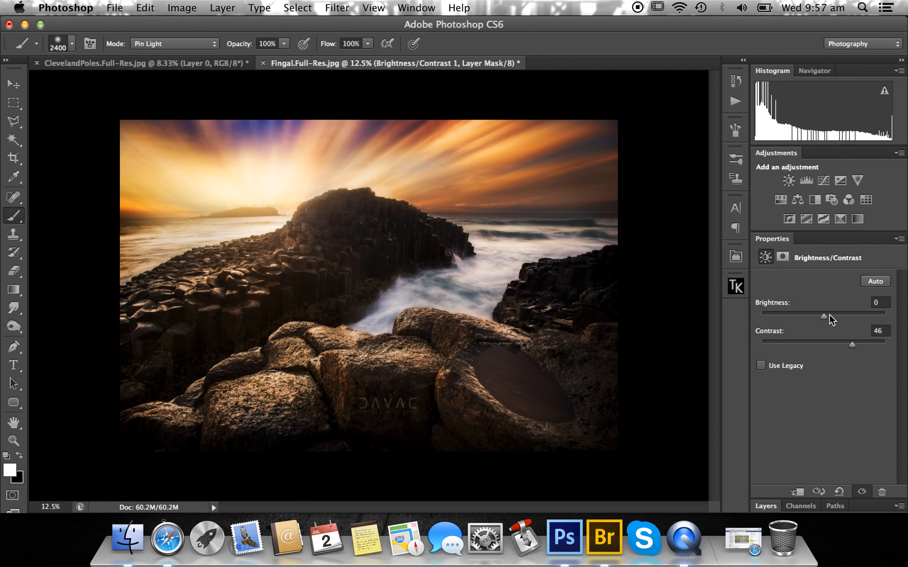
left_click_drag(824, 316, 824, 316)
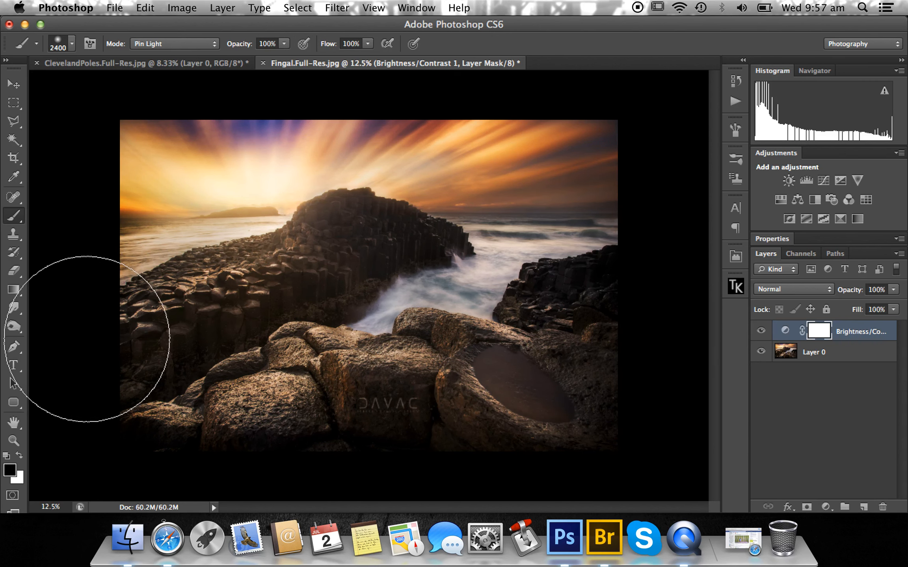
left_click(817, 331)
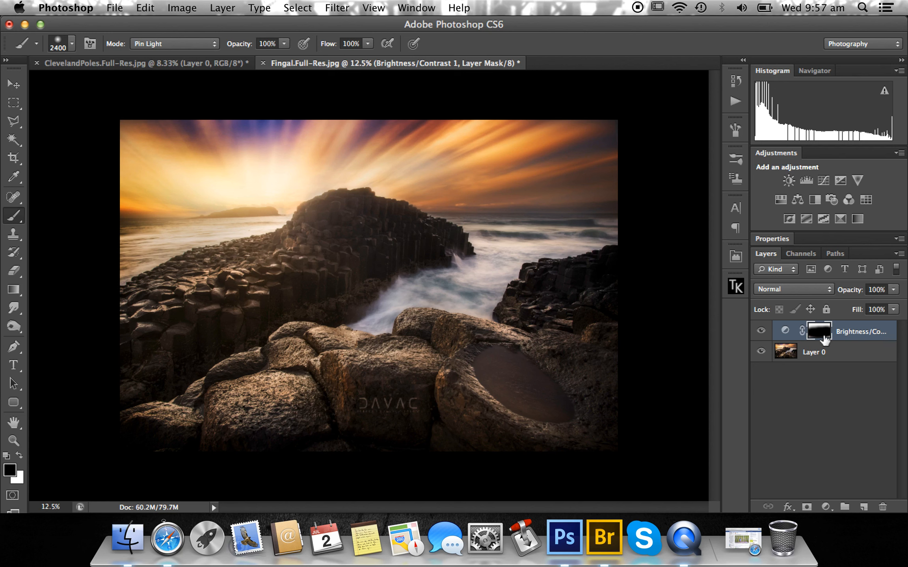
left_click(761, 331)
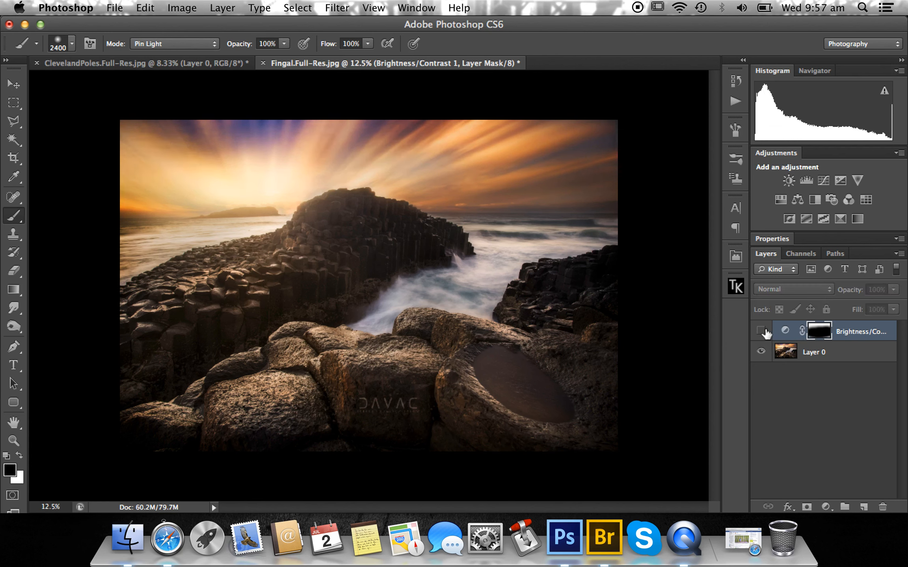
left_click(760, 331)
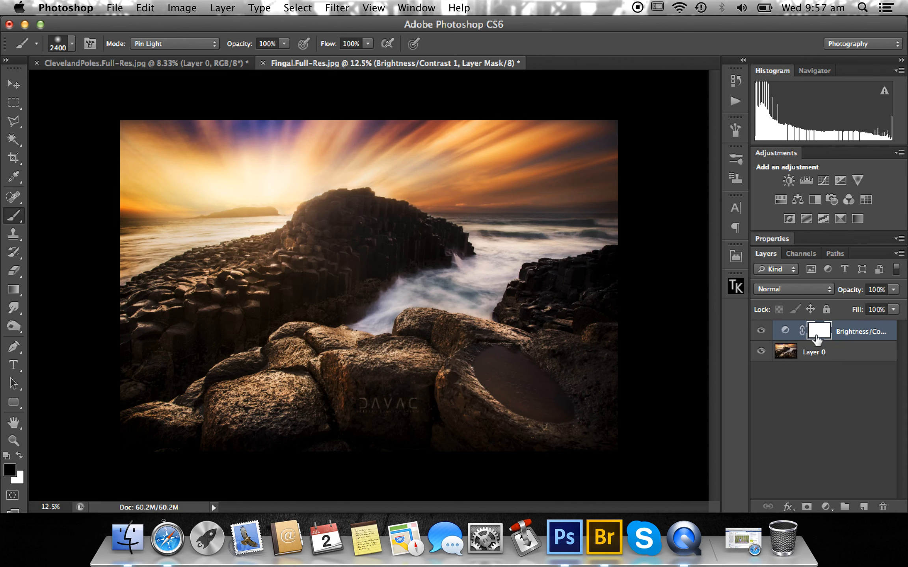
left_click(817, 331)
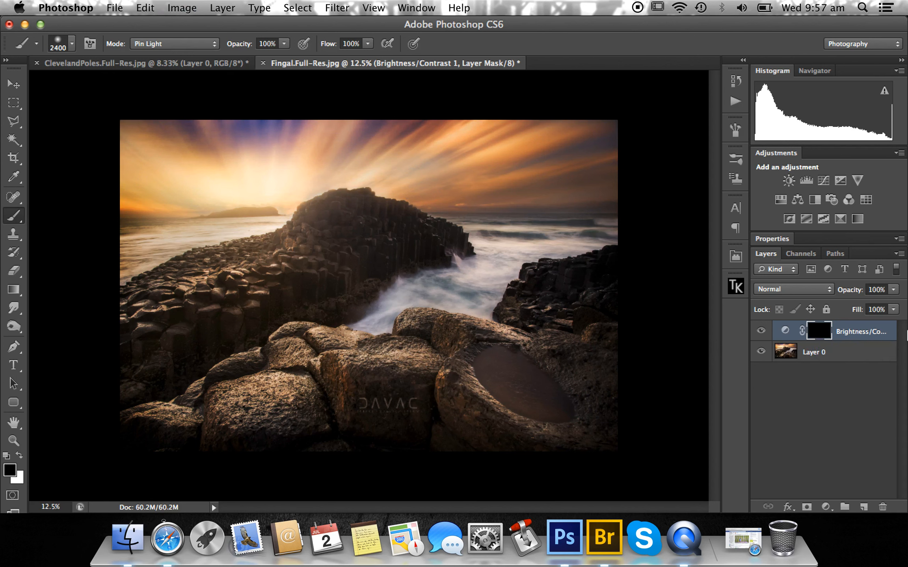
mouse_move(819, 333)
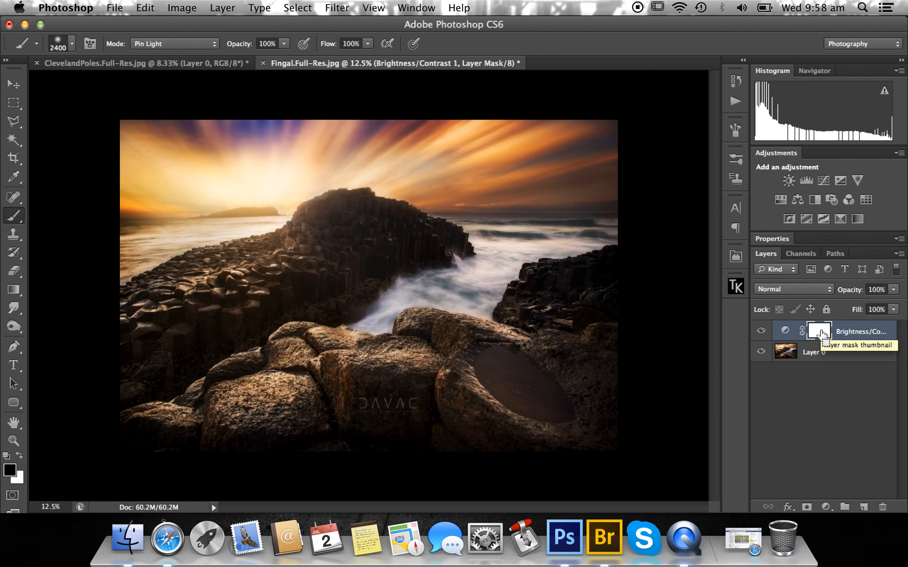
left_click(819, 331)
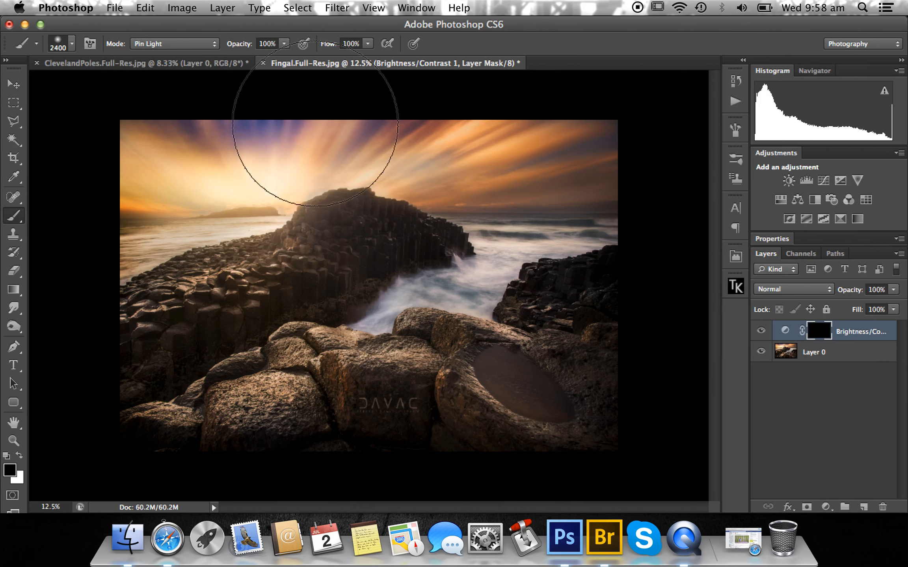
mouse_move(26, 464)
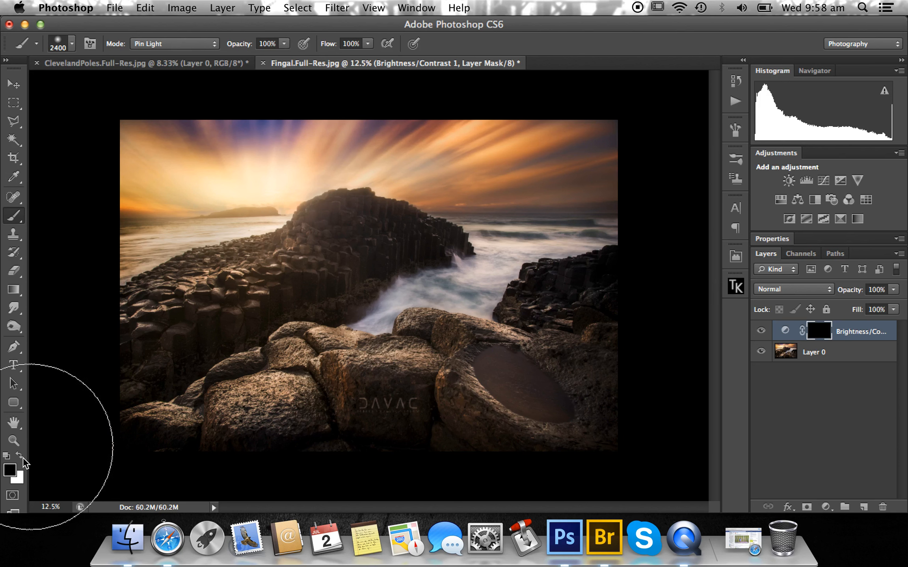
mouse_move(173, 133)
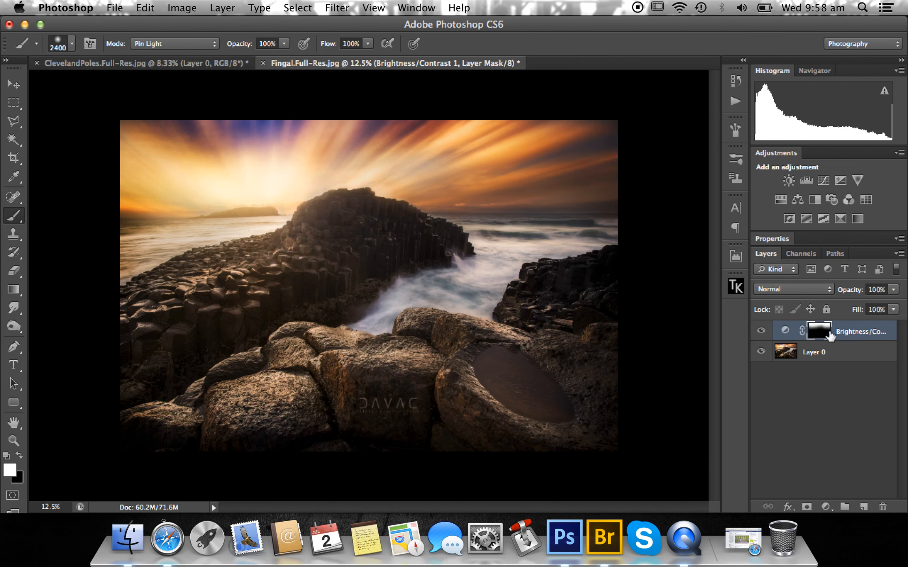
mouse_move(822, 335)
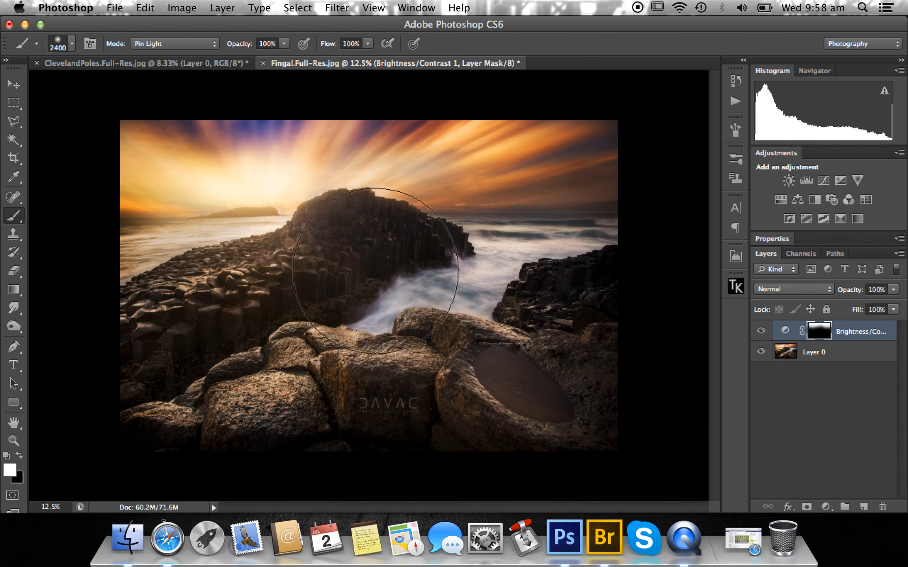
mouse_move(155, 442)
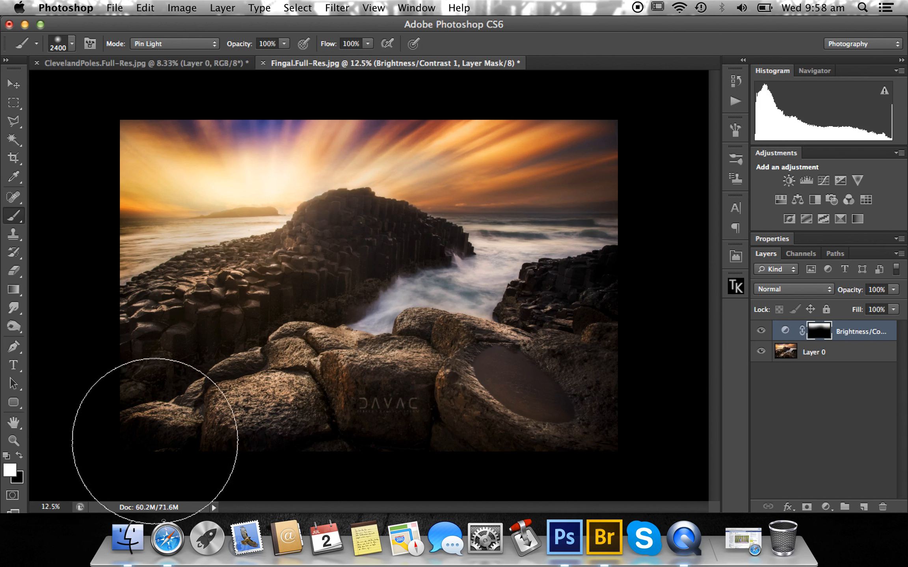
mouse_move(571, 137)
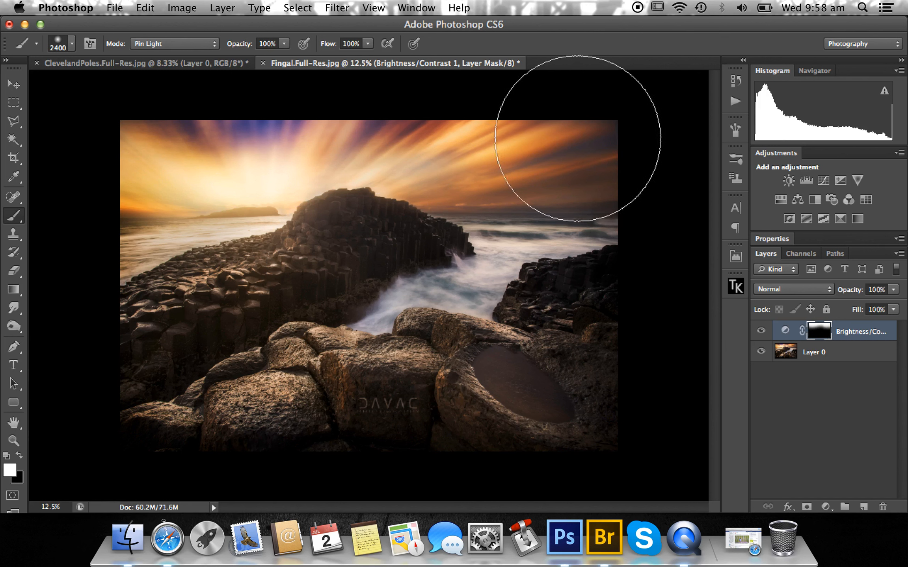
mouse_move(594, 137)
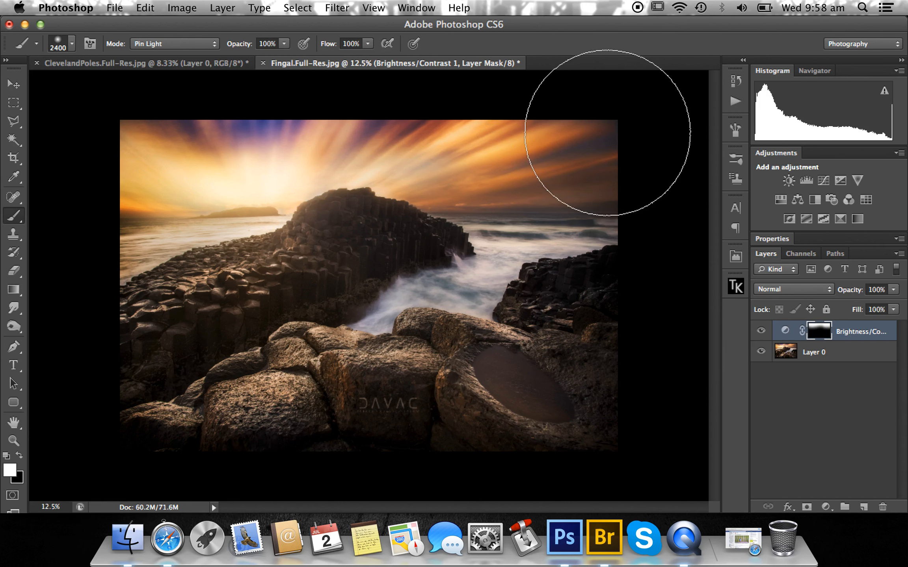
mouse_move(854, 539)
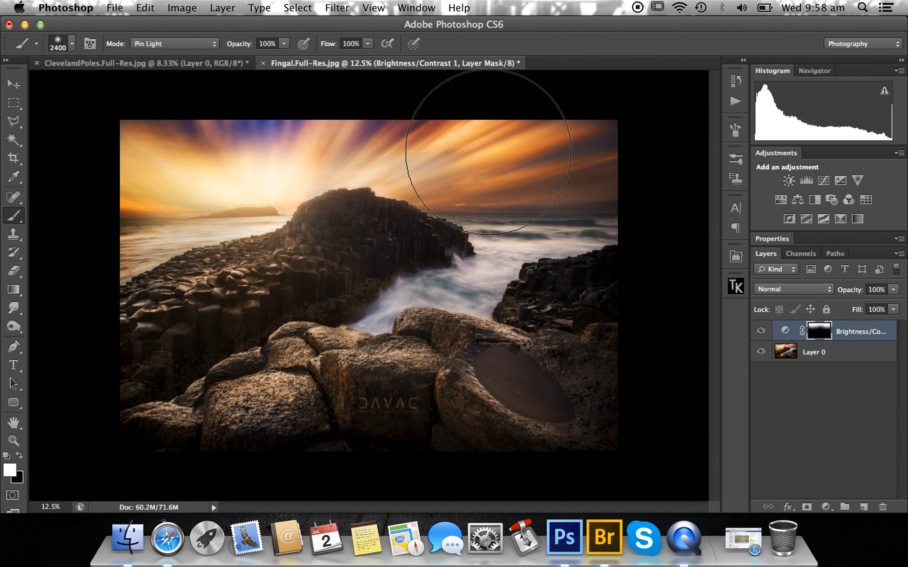
mouse_move(564, 125)
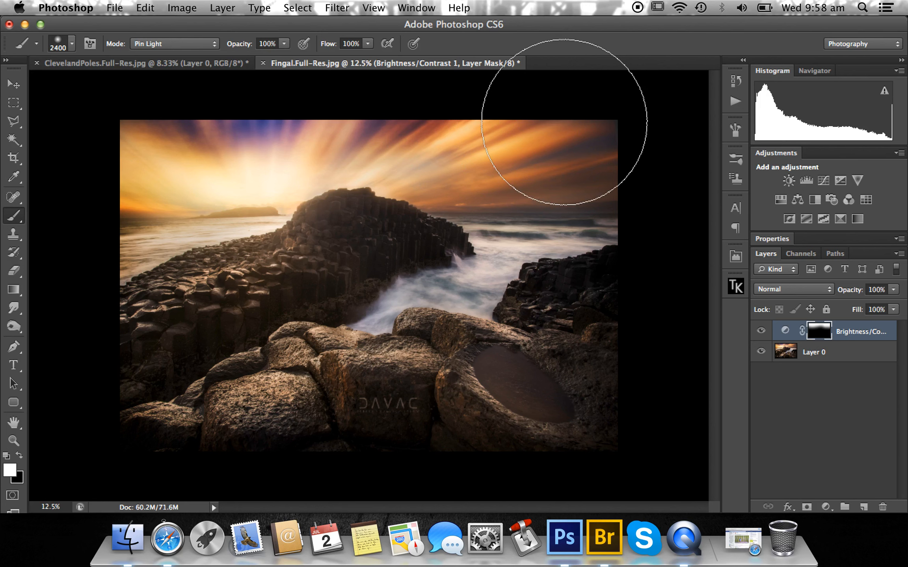
mouse_move(761, 383)
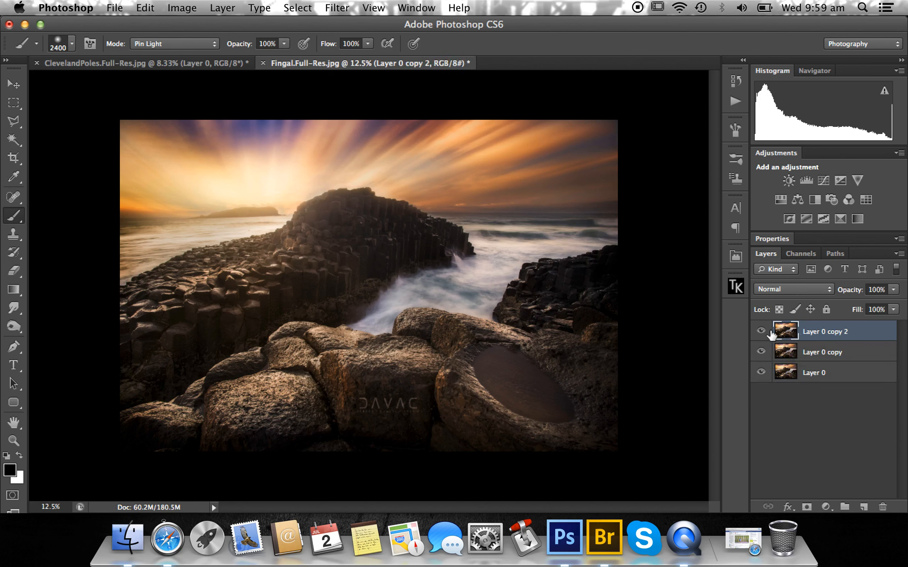
- Add a white layer mask and place it on Layer 0 copy 2
left_click(805, 508)
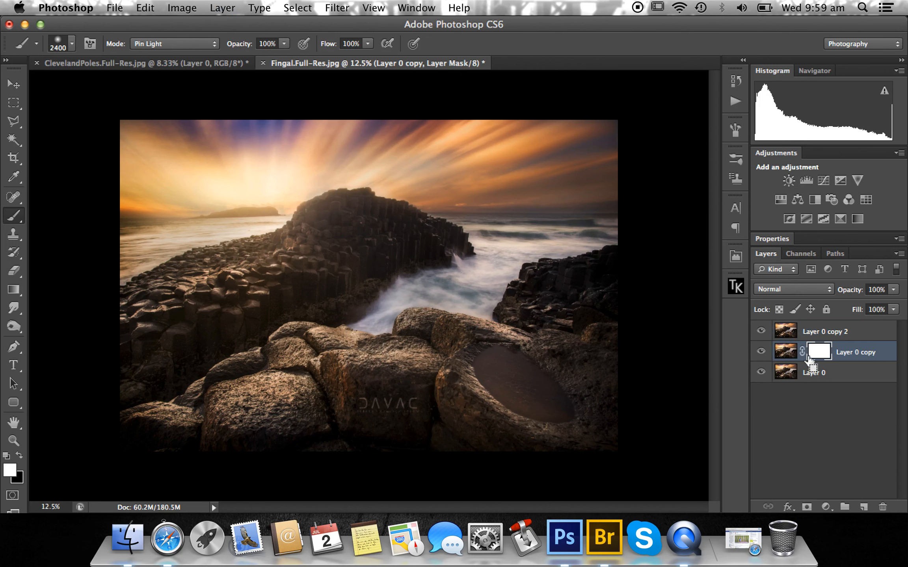
left_click(824, 331)
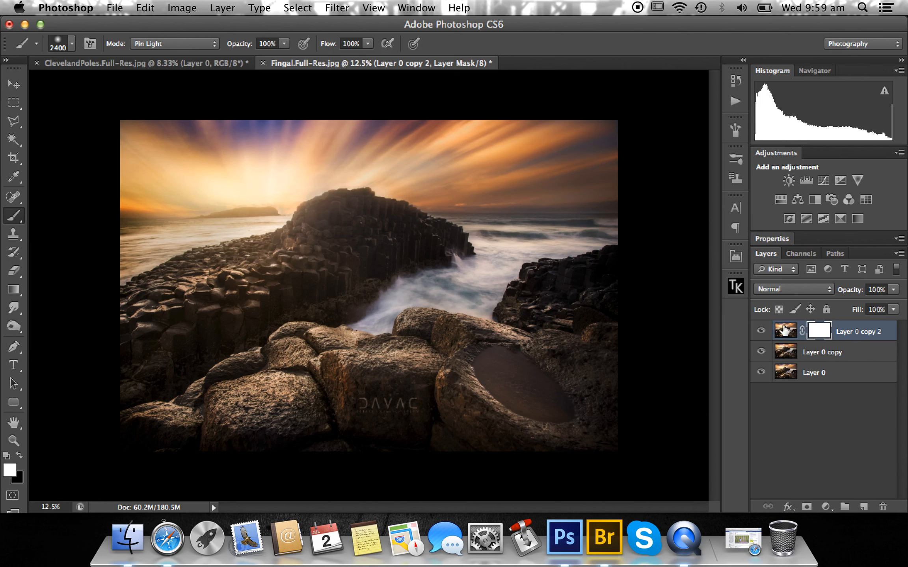
mouse_move(785, 331)
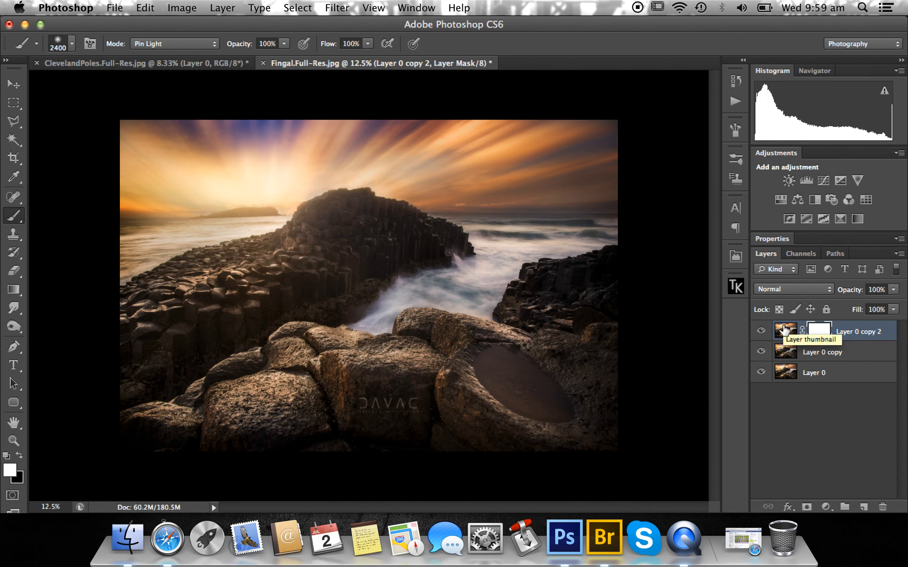